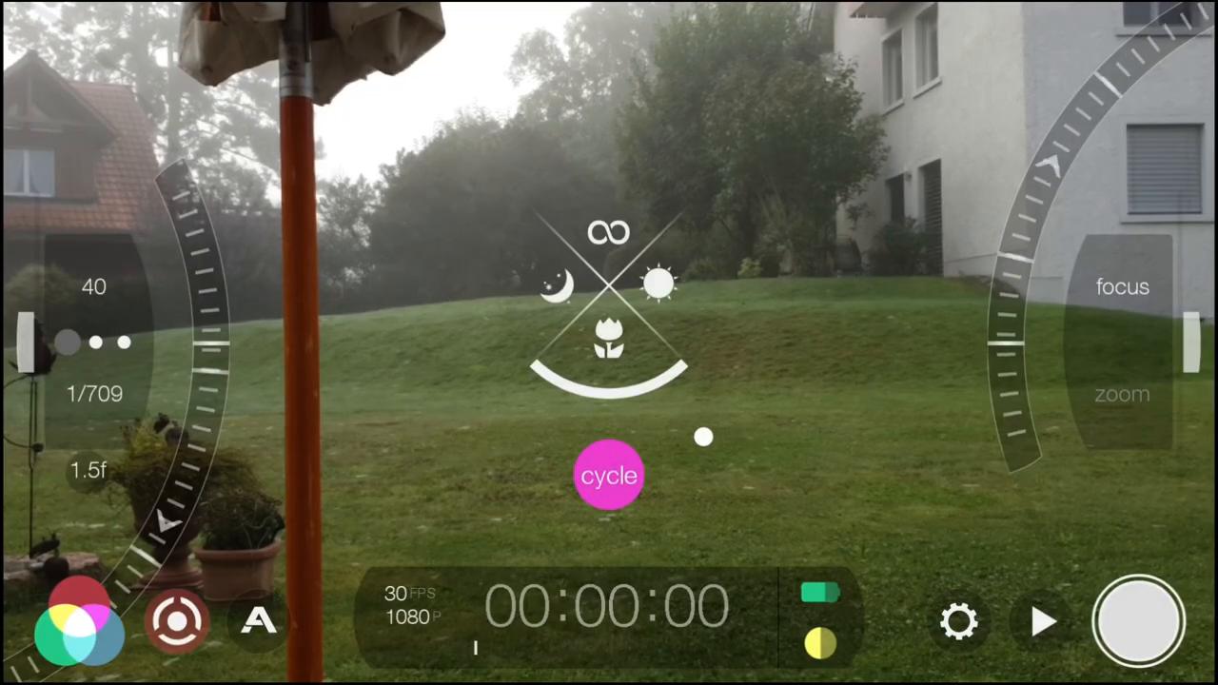
Switch on DJI OSMO Mobile under Hardware settings, then return to the live camera view
click(609, 476)
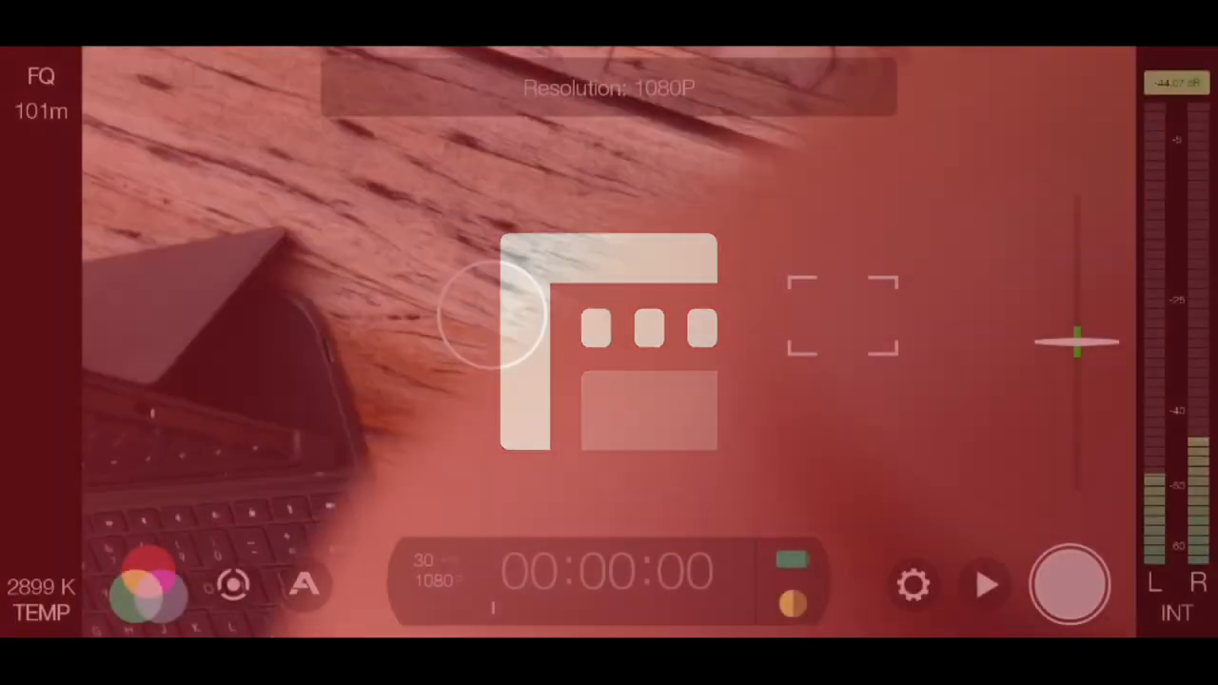
click(911, 584)
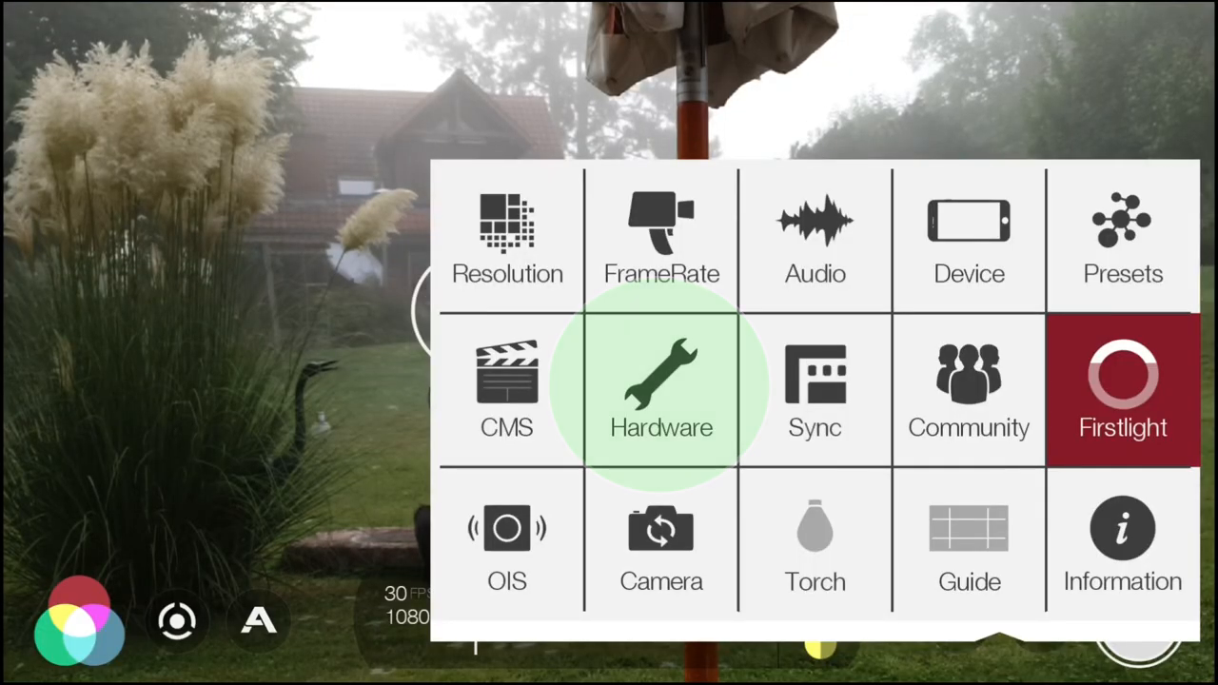
click(662, 389)
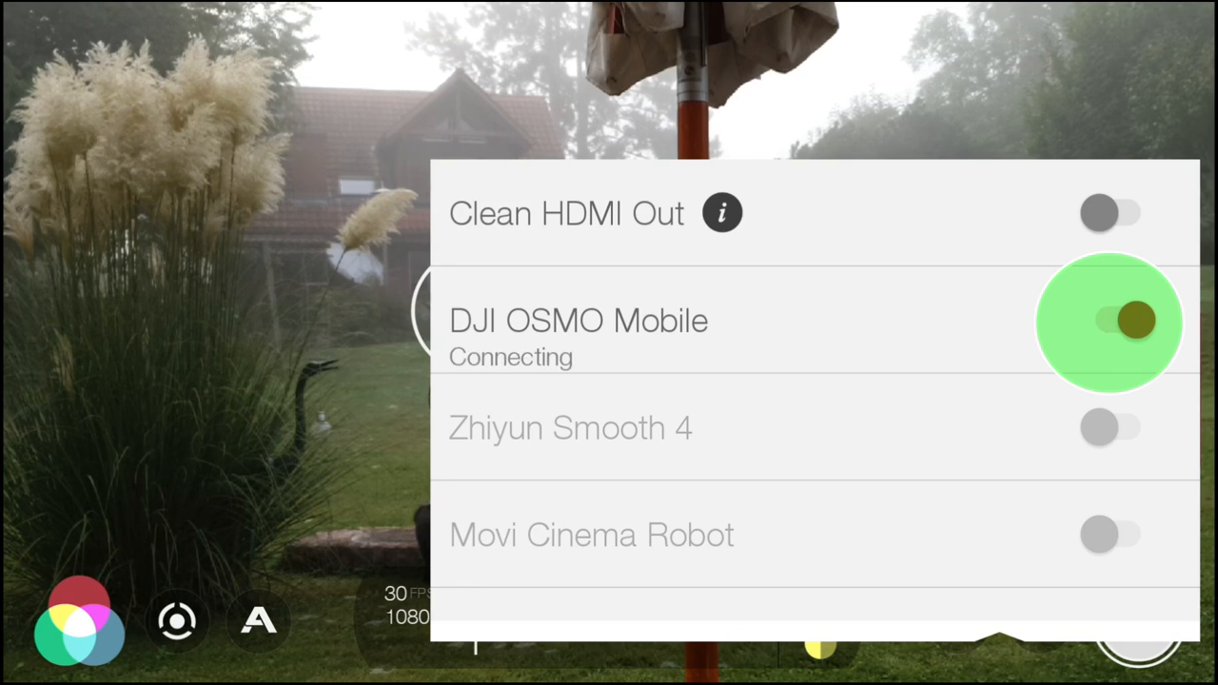
click(1111, 321)
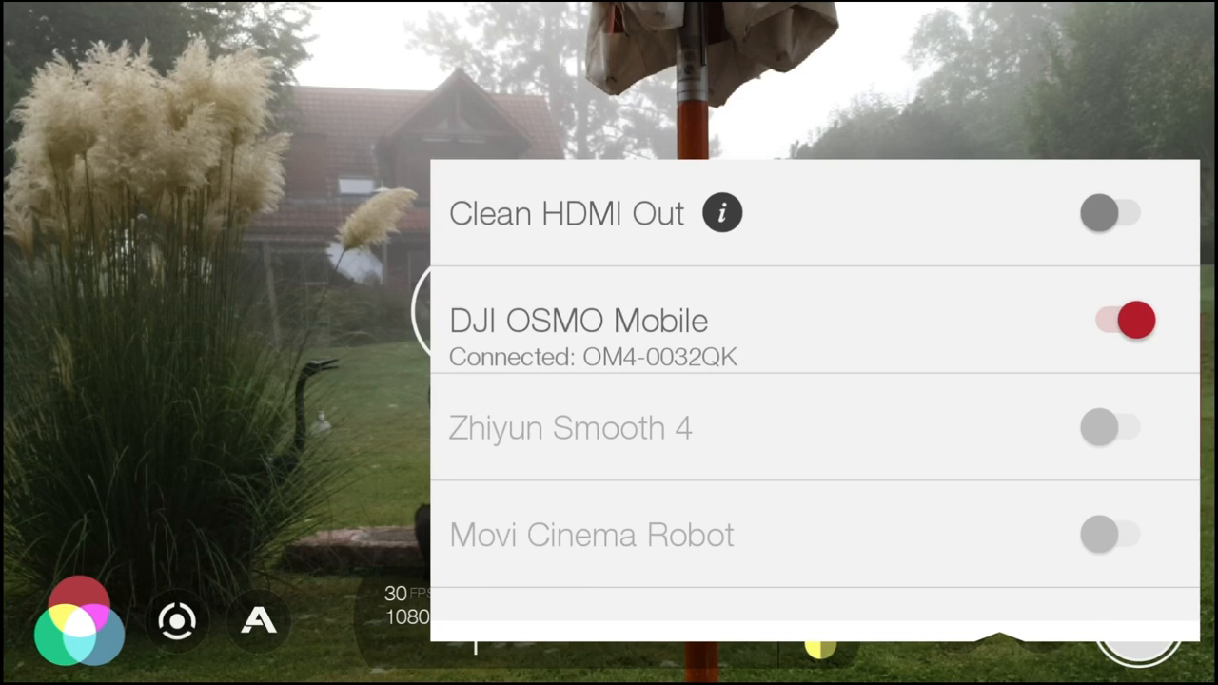
click(578, 319)
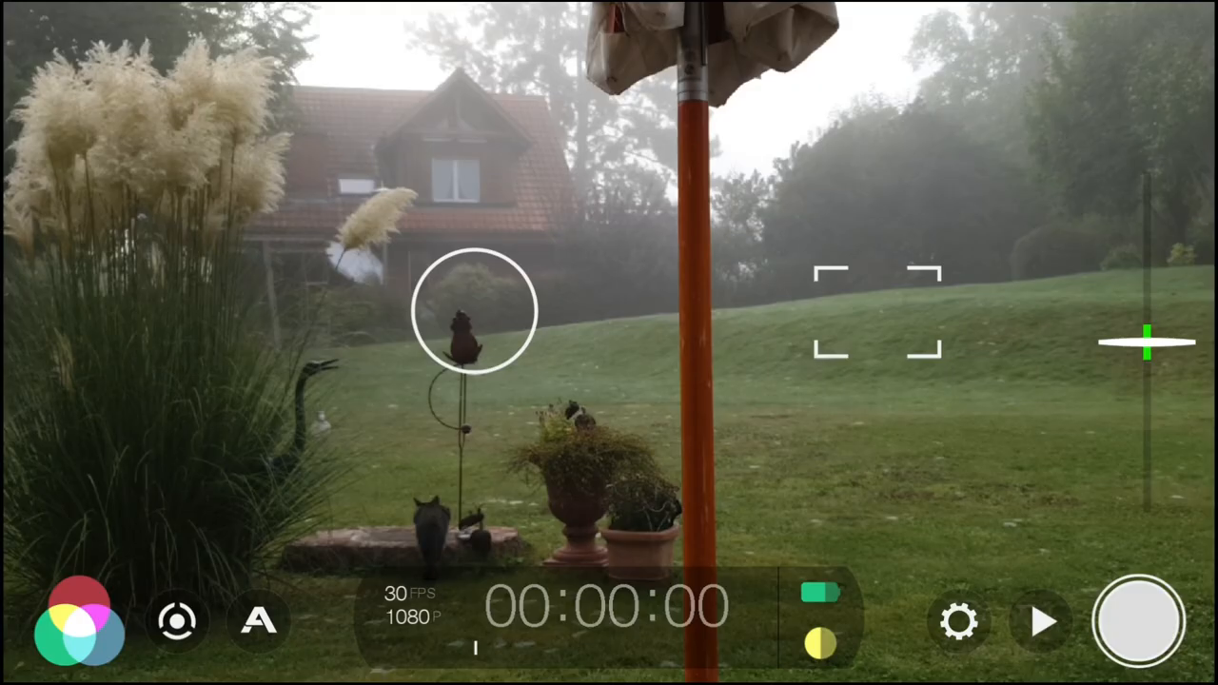
Record a brief clip, then show the exposure and focus arcs reading ISO 40, 1/709
click(1139, 621)
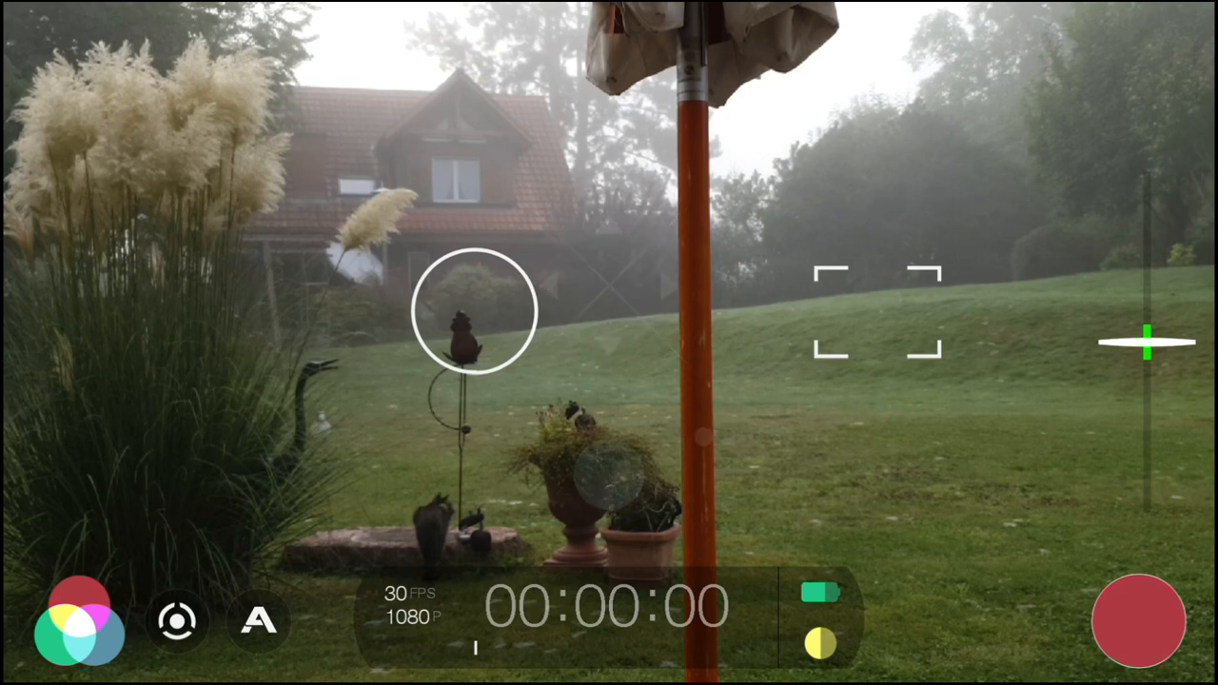
click(1139, 620)
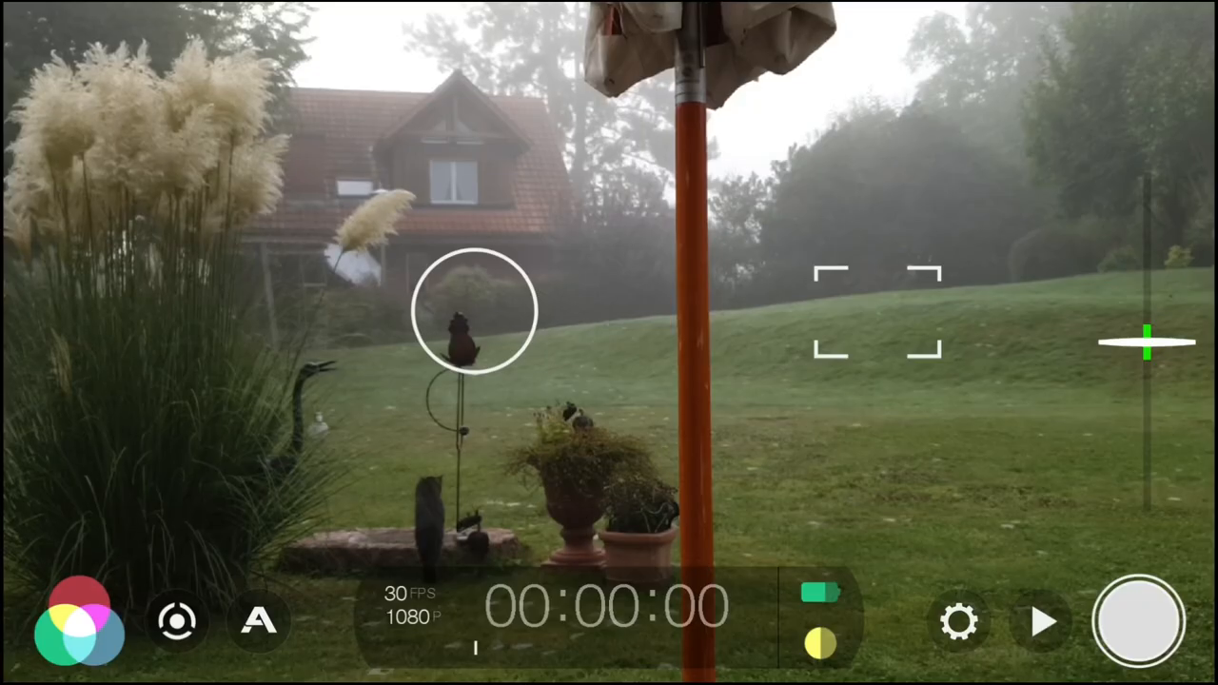
click(176, 621)
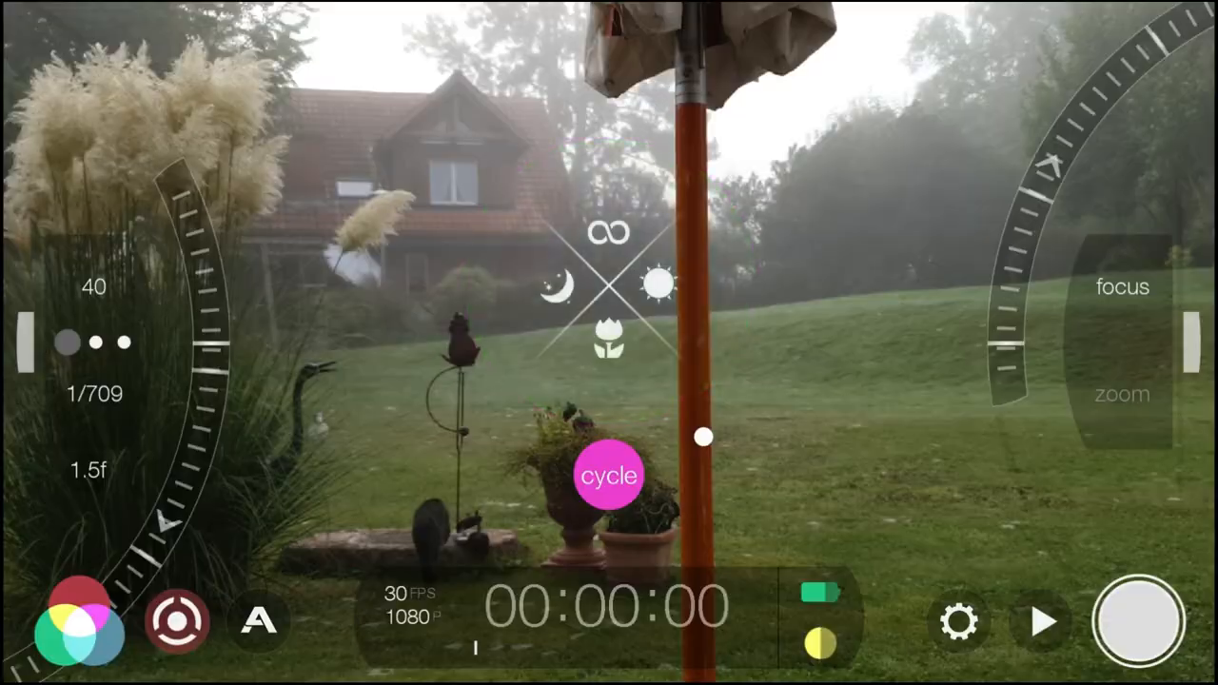
Hide the exposure and focus arcs and record a short clip
click(609, 474)
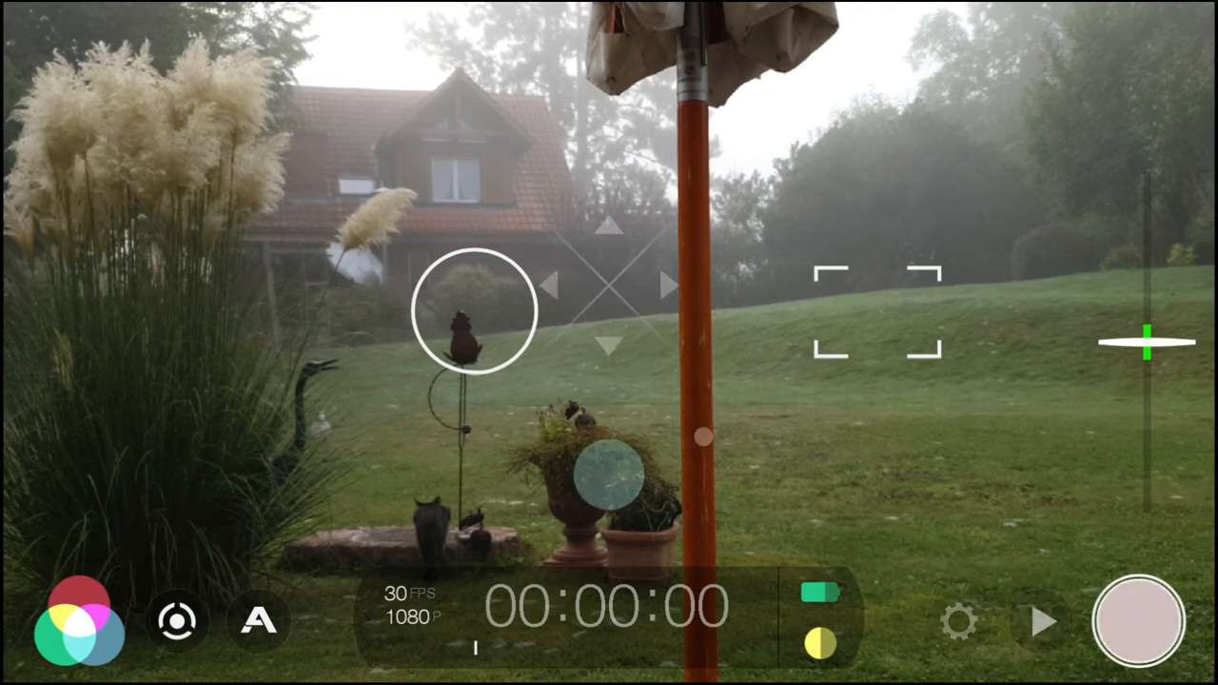
click(1139, 621)
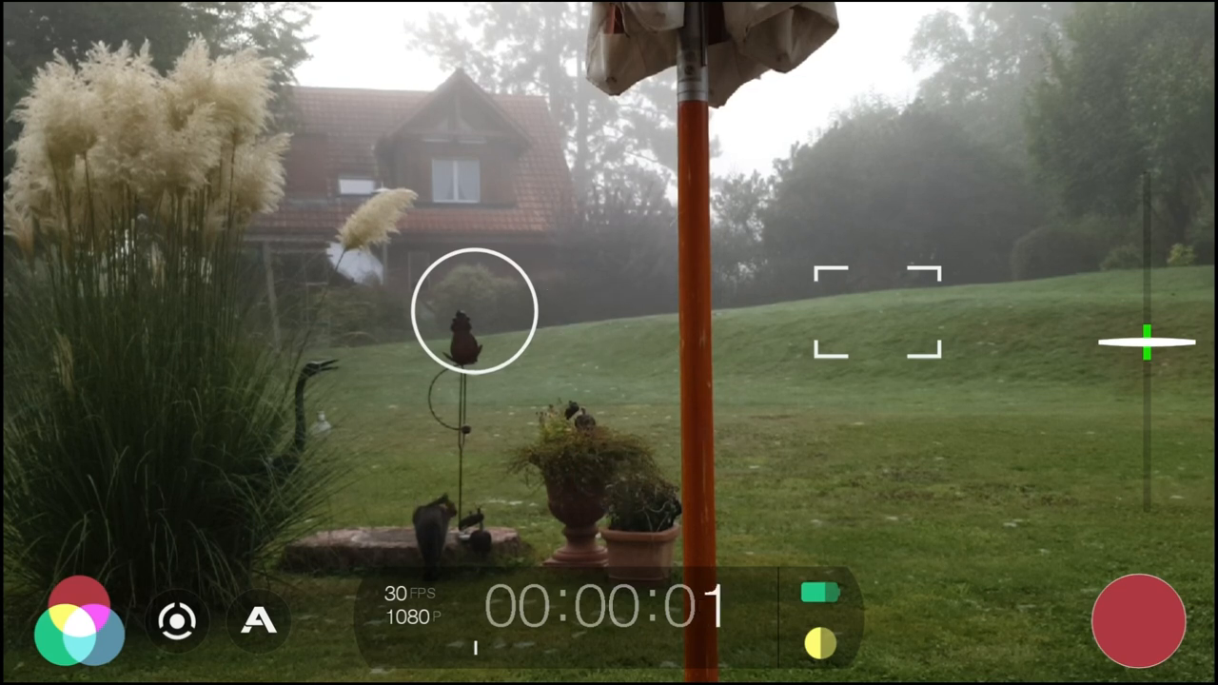
click(1139, 619)
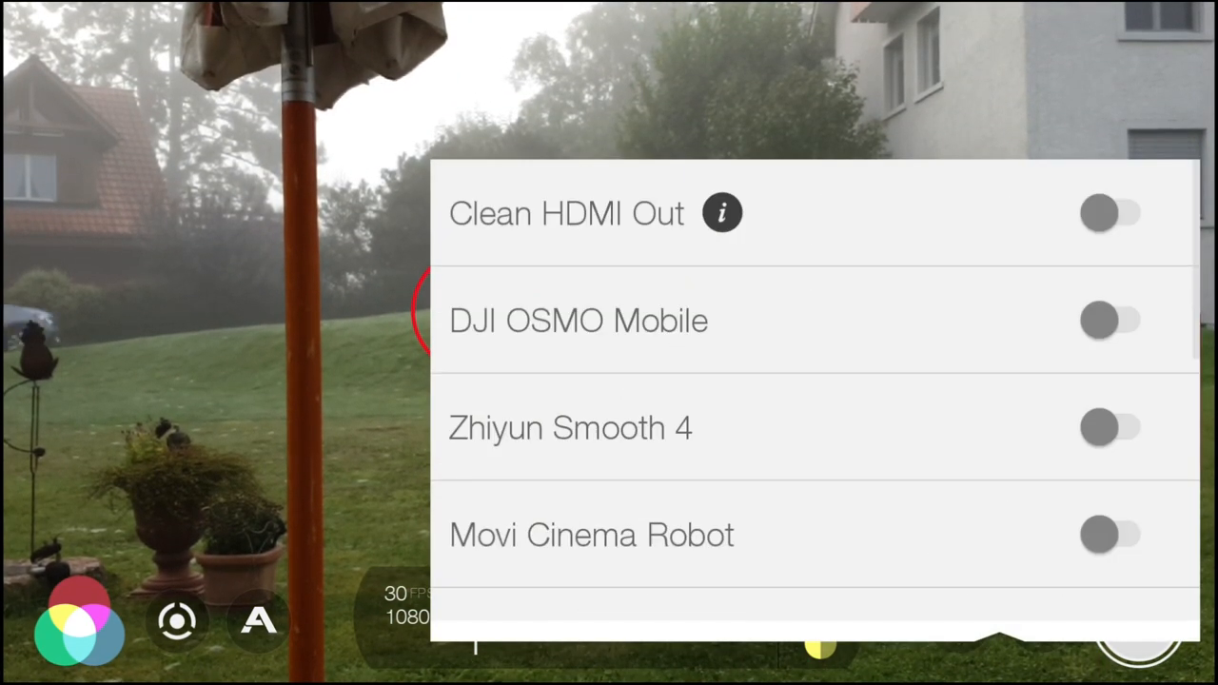
Close Hardware settings and reopen the exposure and focus arcs, still at ISO 40, 1/709
click(1113, 320)
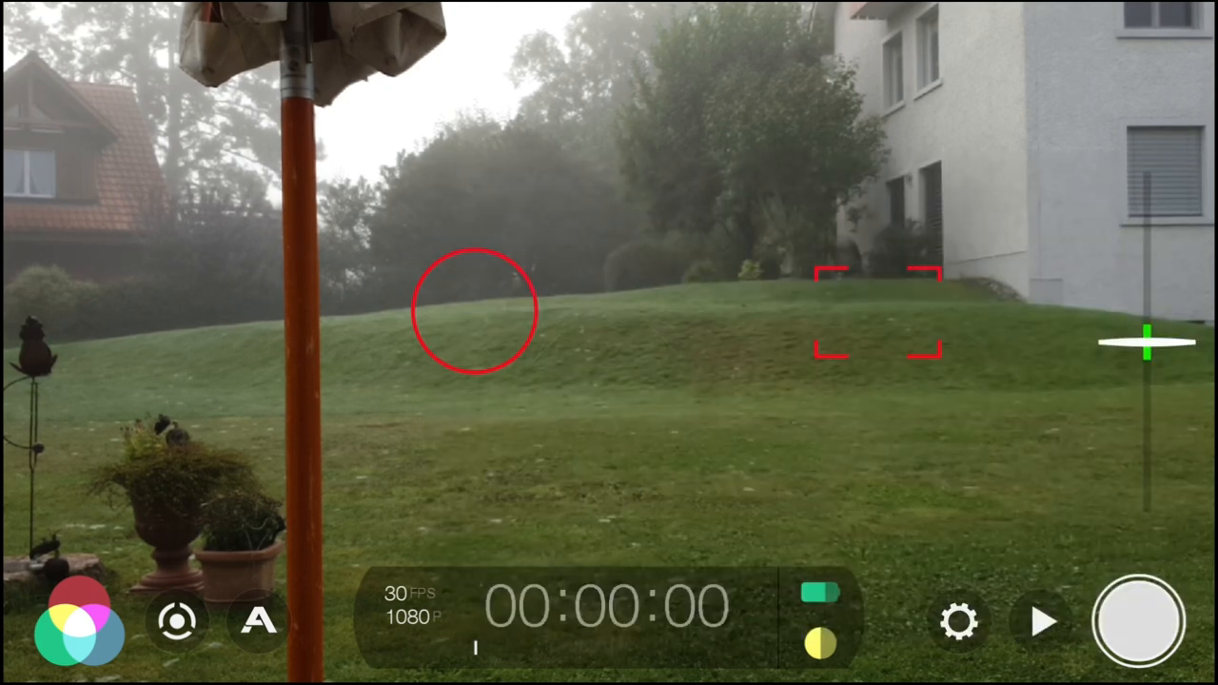
click(176, 621)
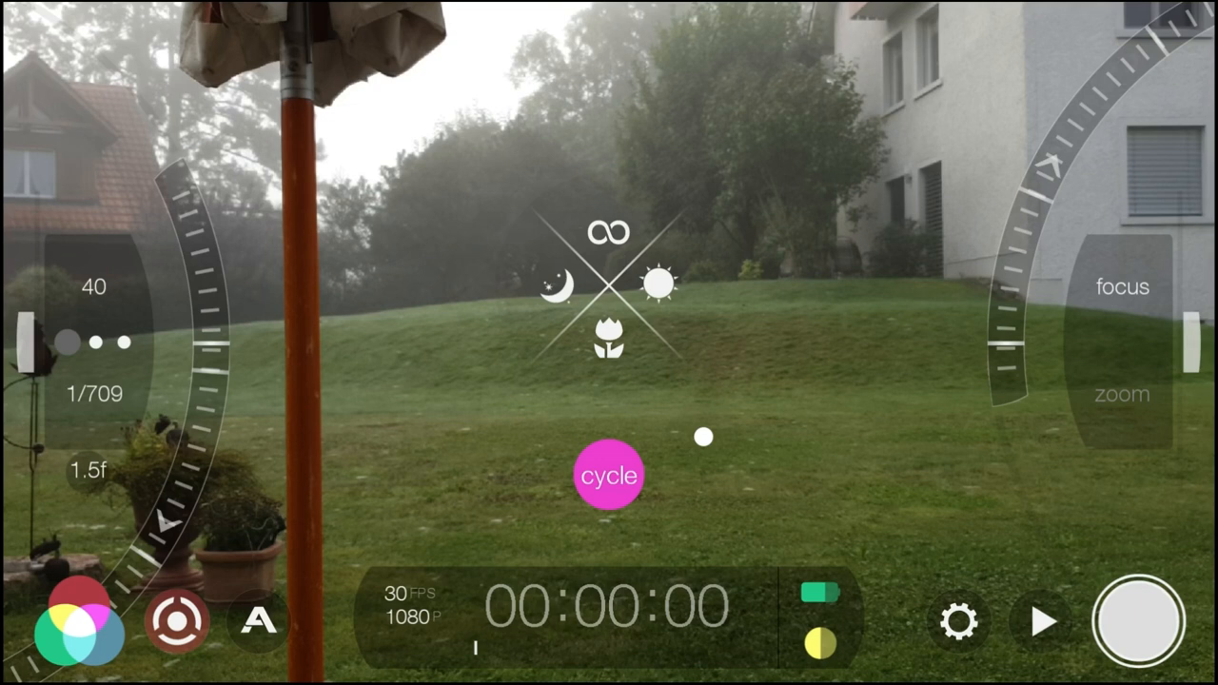
Dismiss the exposure and focus arcs, leaving the plain indoor window view
click(609, 475)
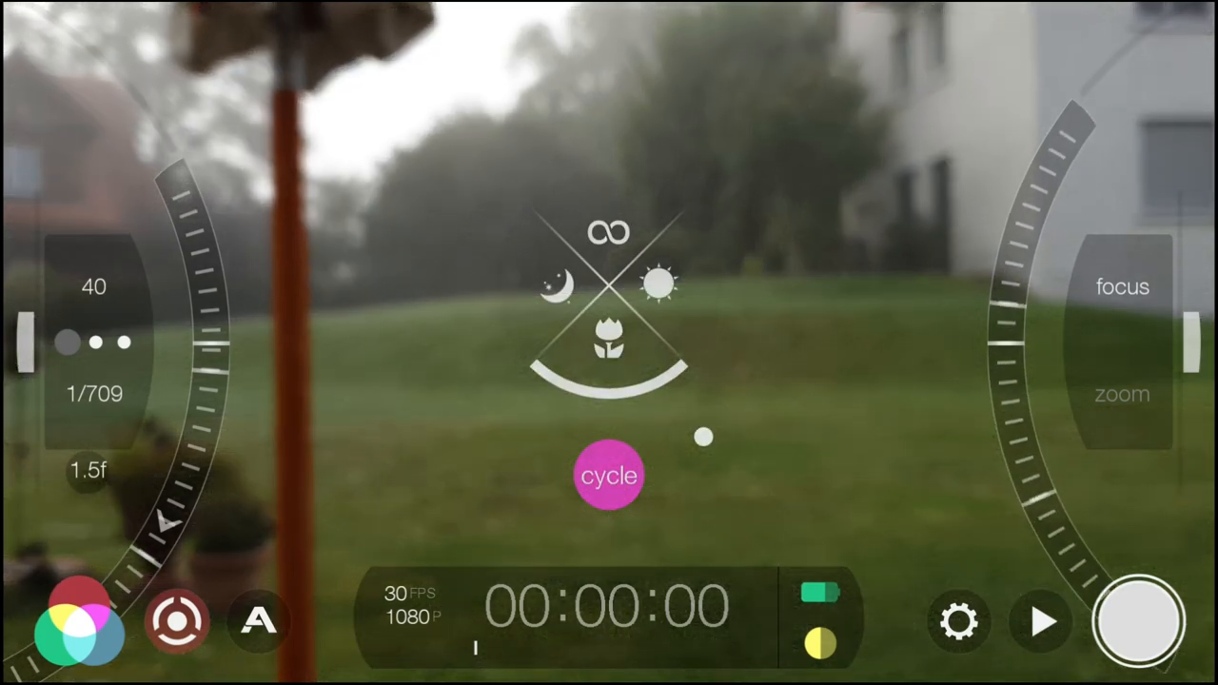
click(608, 475)
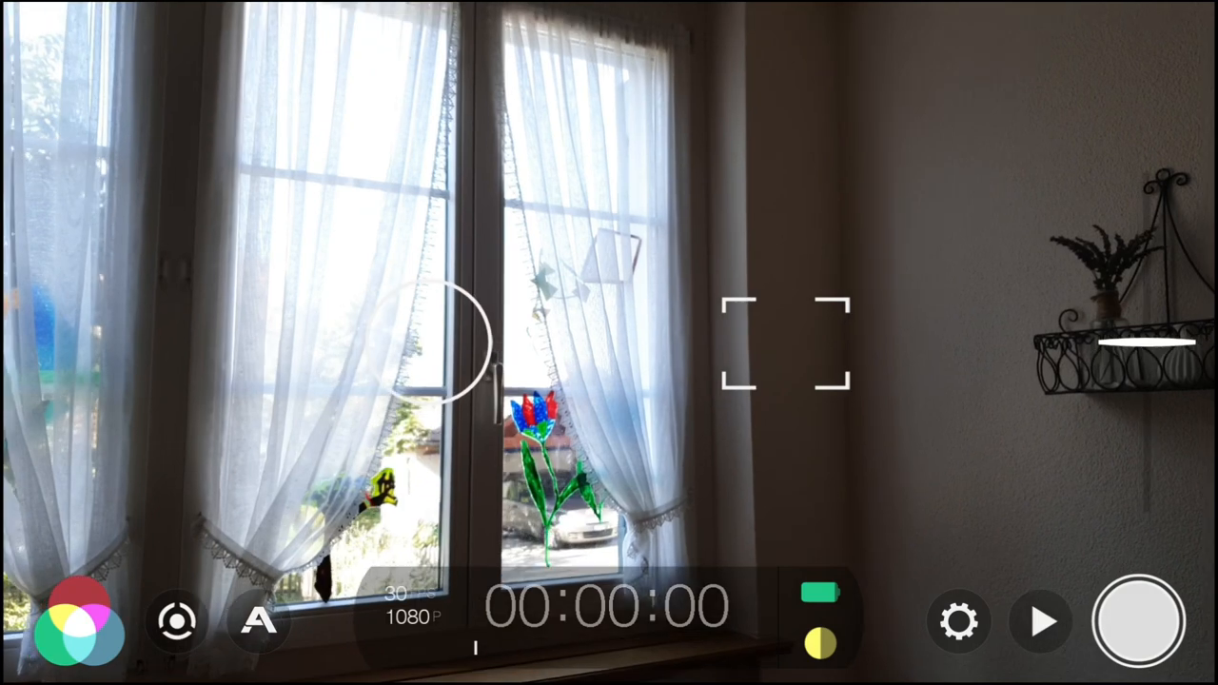
Set the shutter to 1/120 and focus toward infinity using the exposure and focus arcs
click(176, 620)
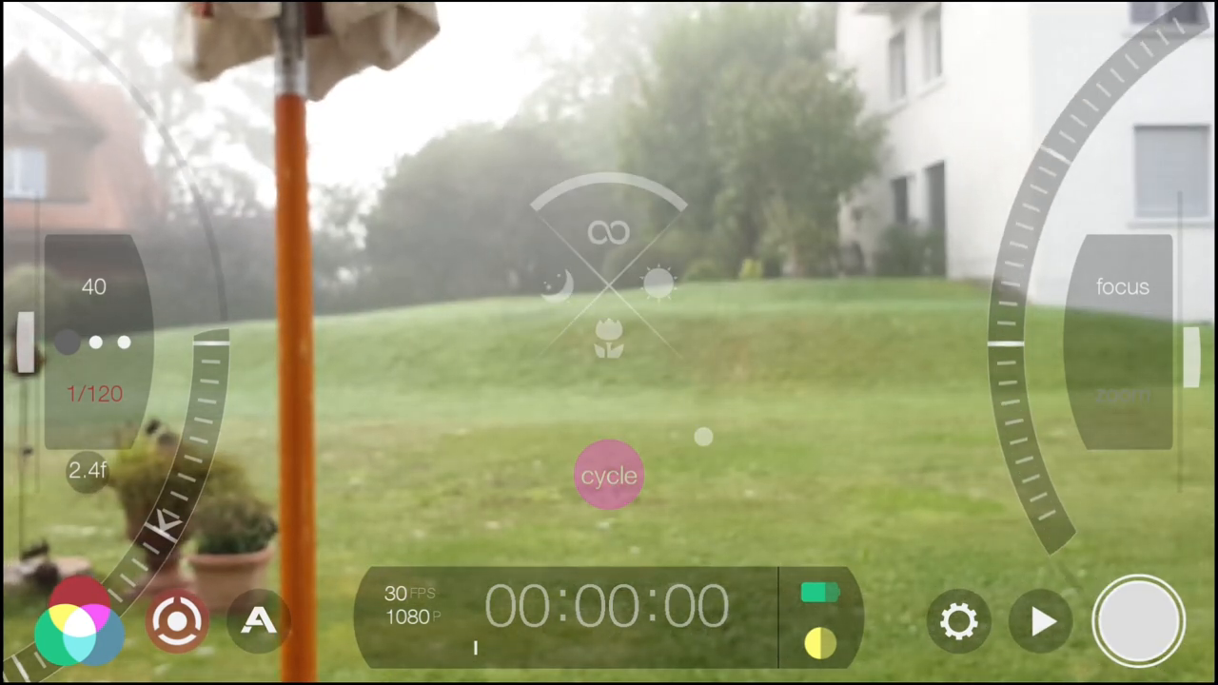
click(609, 475)
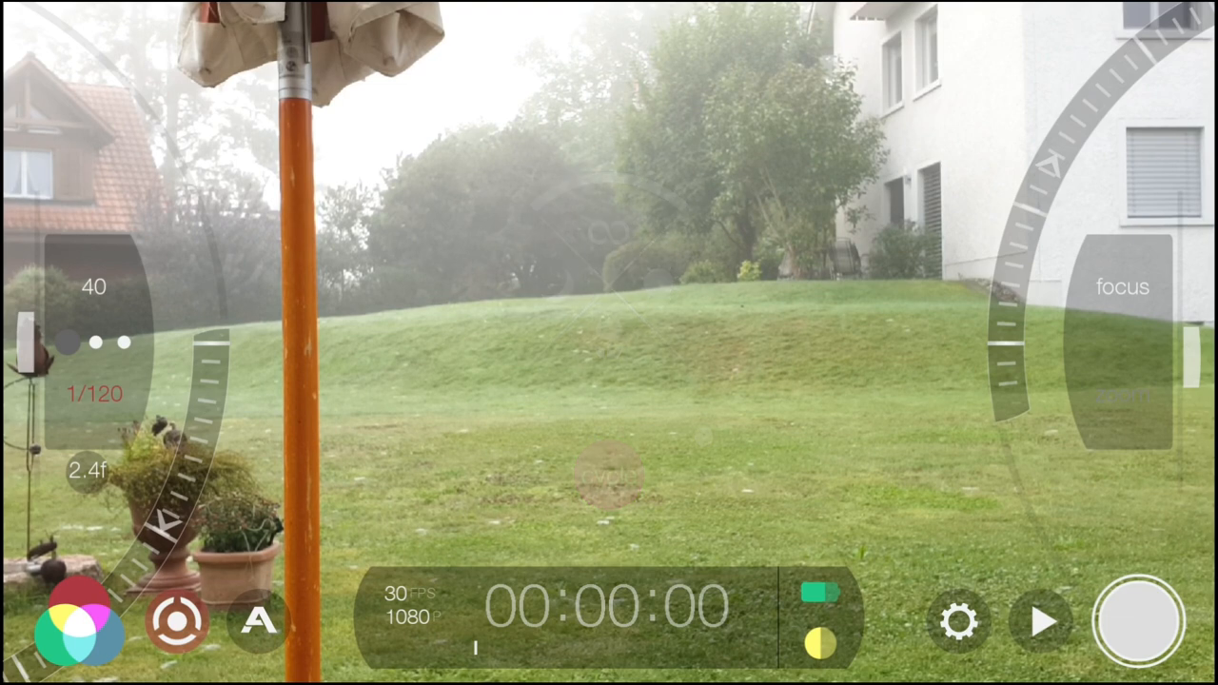